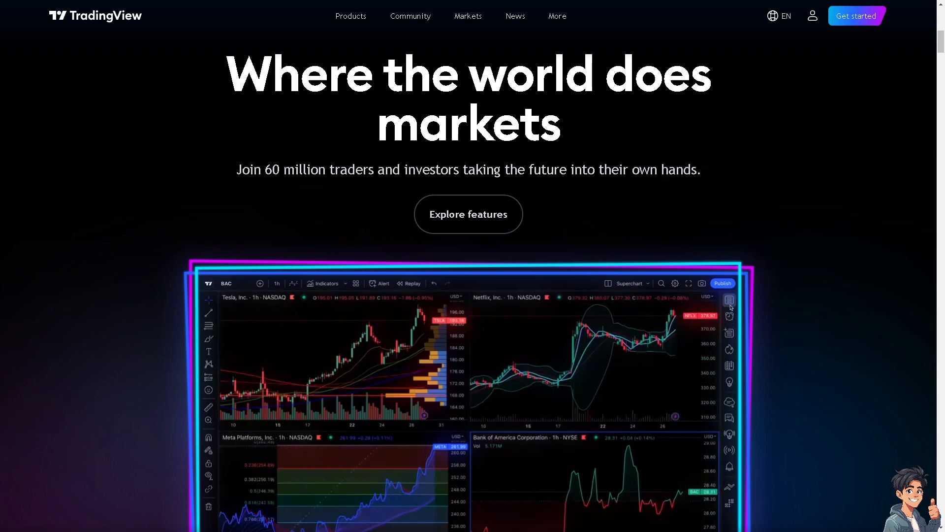
# Step: Start a free TradingView account from the account menu and reach the sign-up page
pyautogui.click(609, 283)
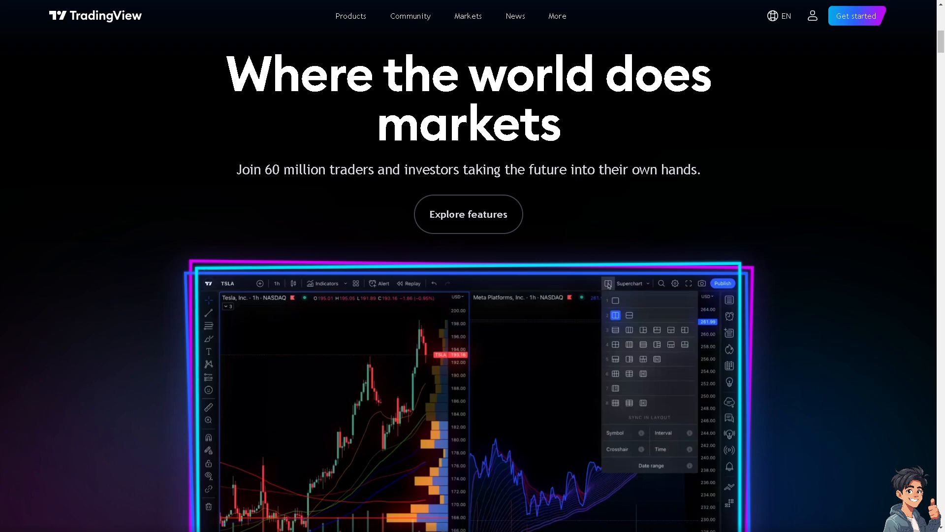
pyautogui.click(629, 333)
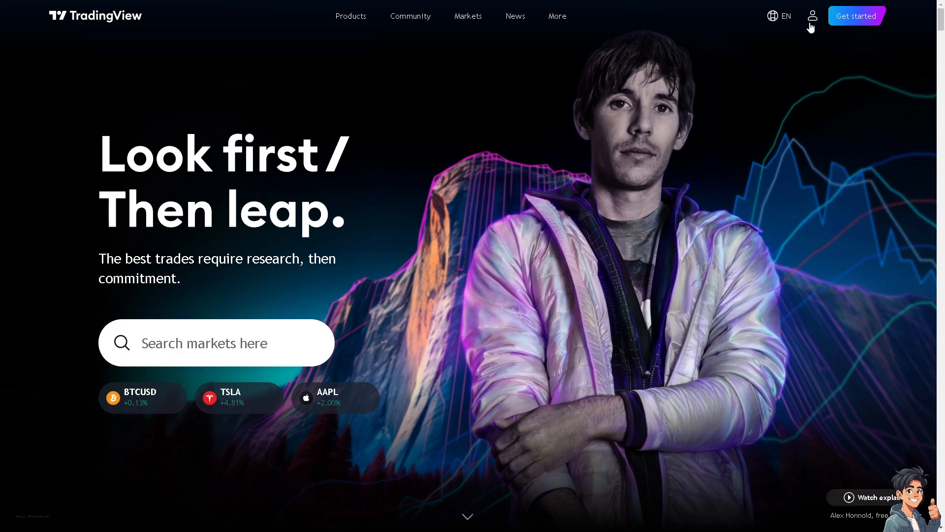
pyautogui.click(812, 16)
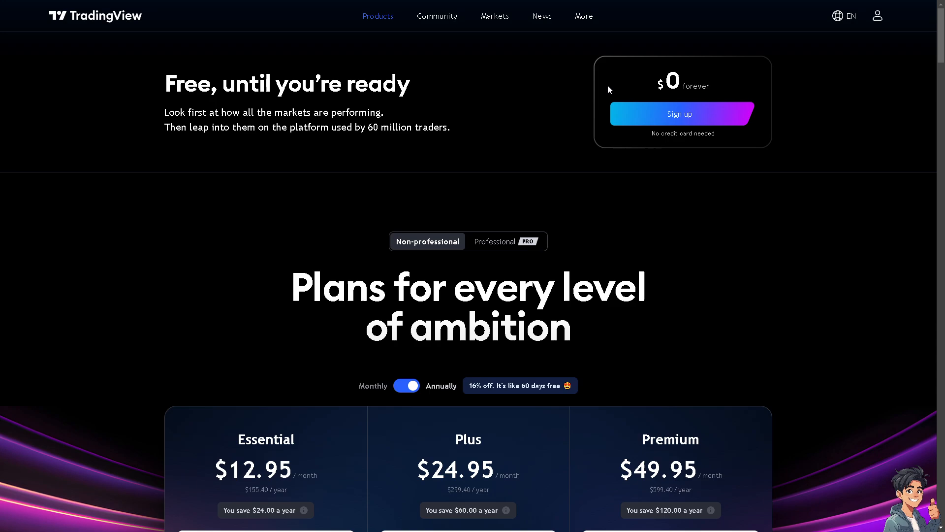
pyautogui.click(682, 114)
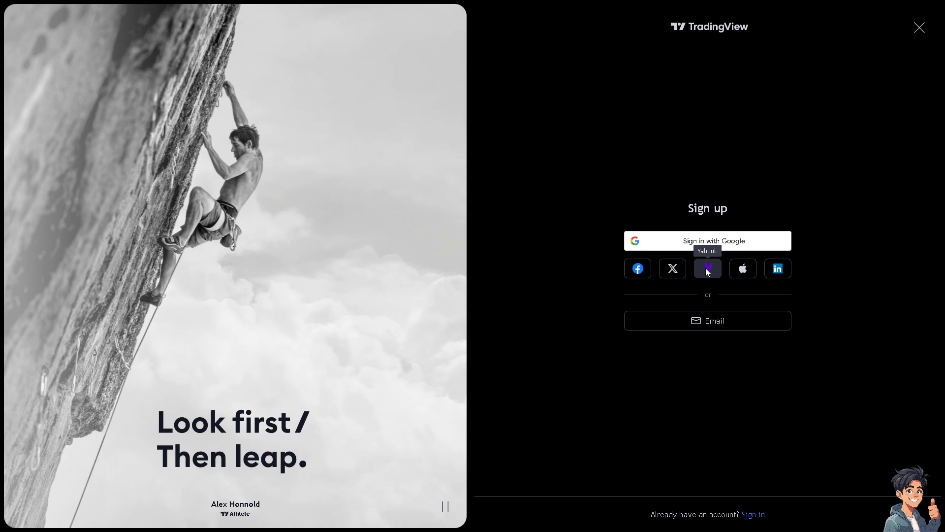
pyautogui.moveTo(693, 241)
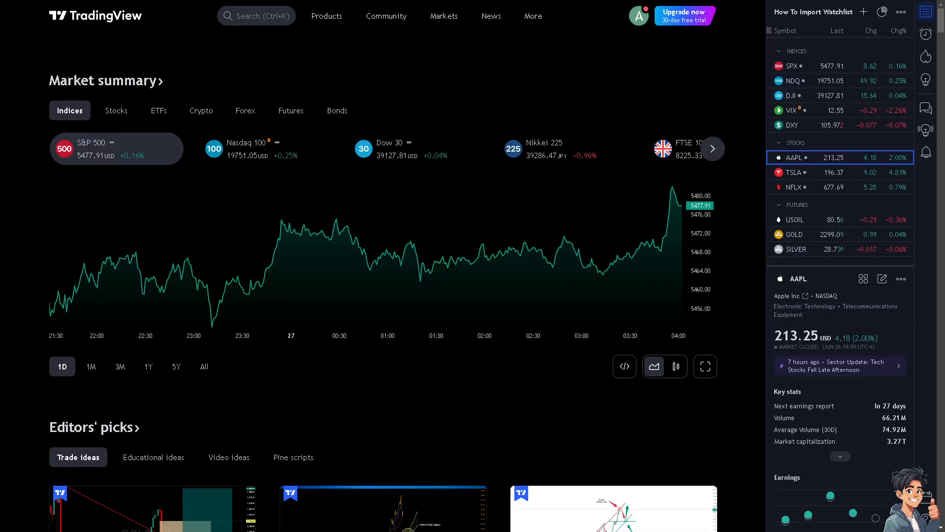
pyautogui.moveTo(399, 283)
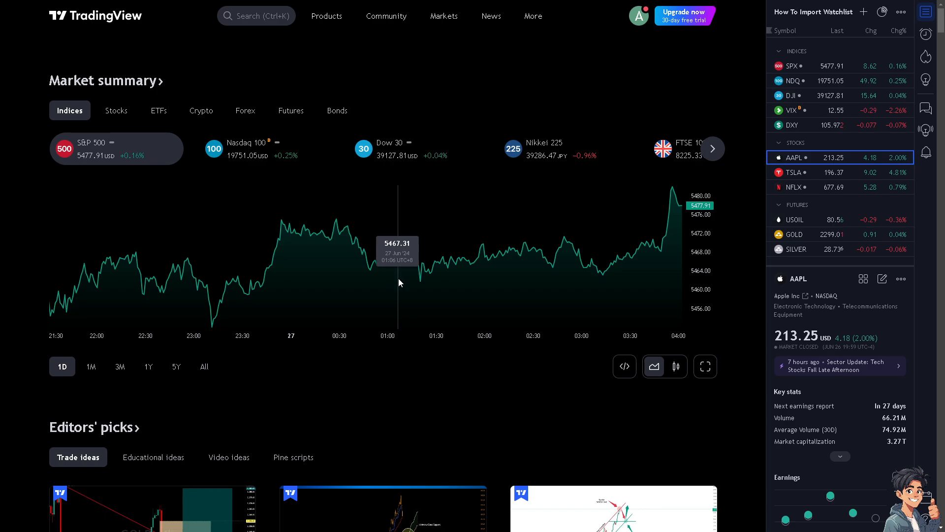
pyautogui.moveTo(267, 323)
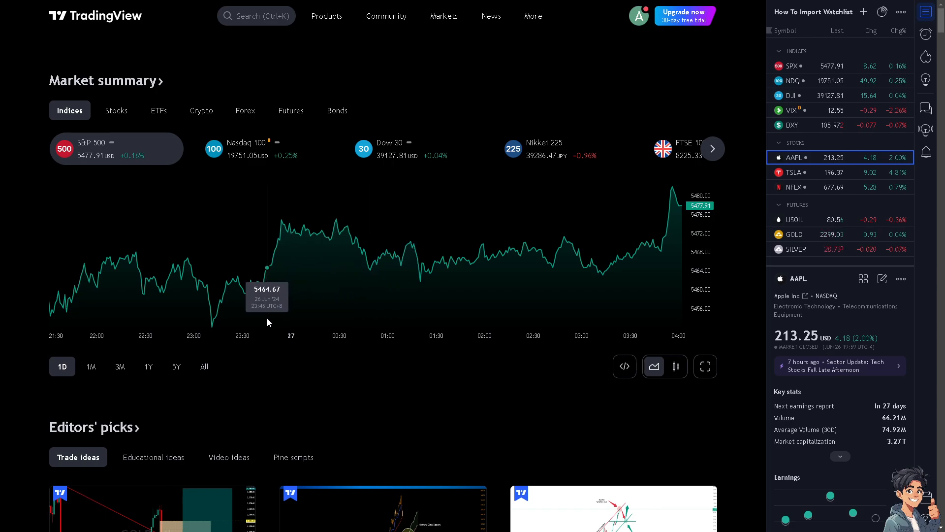
# Step: Show the Products menu listing TradingView's tools, including Supercharts
pyautogui.scroll(-3)
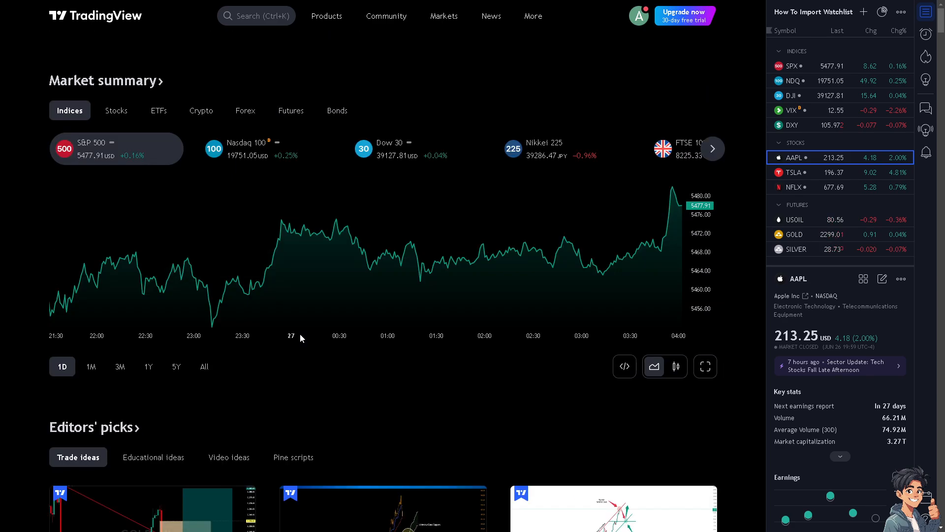
pyautogui.click(327, 16)
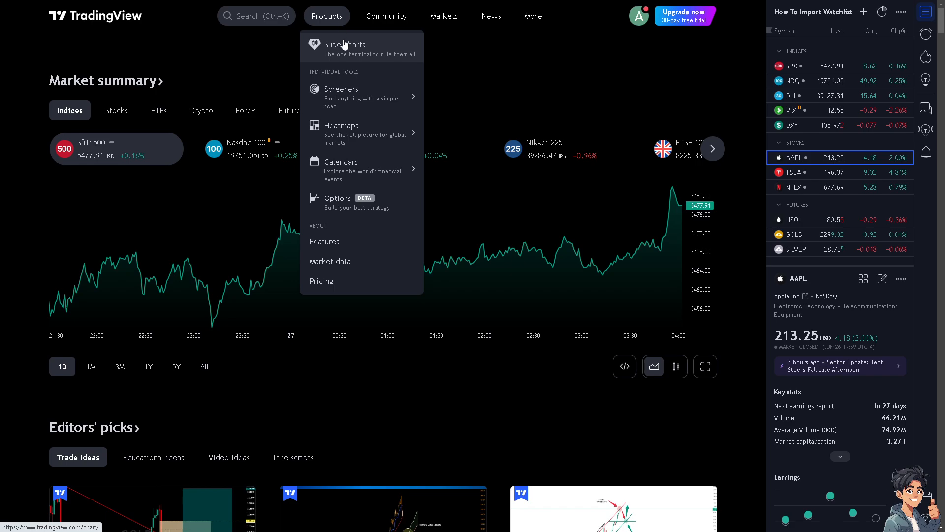
pyautogui.moveTo(345, 60)
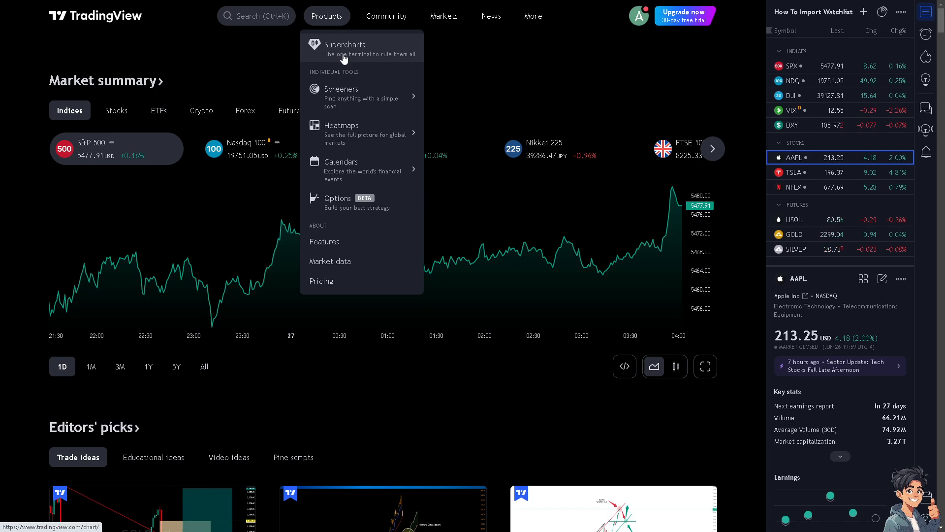
pyautogui.moveTo(343, 60)
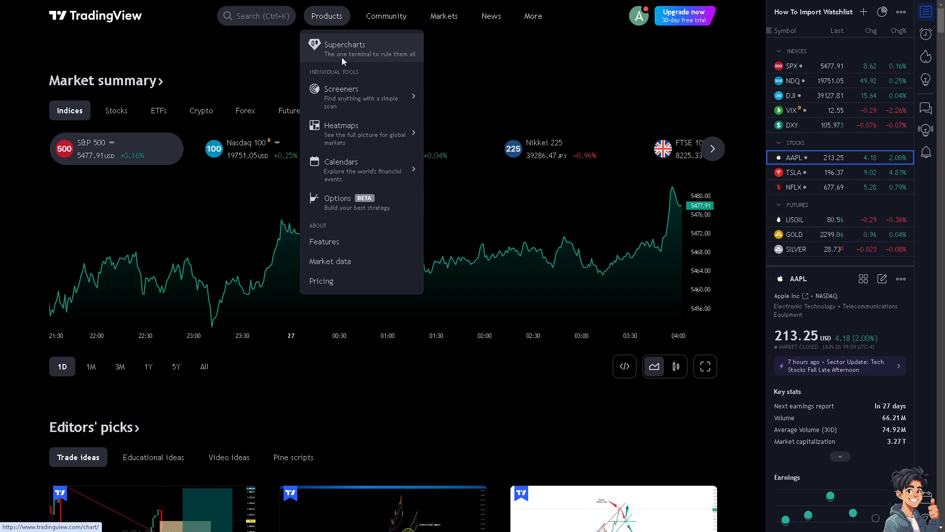
# Step: Launch Supercharts, review the Indicators dialog and load SPX on the daily interval
pyautogui.click(327, 15)
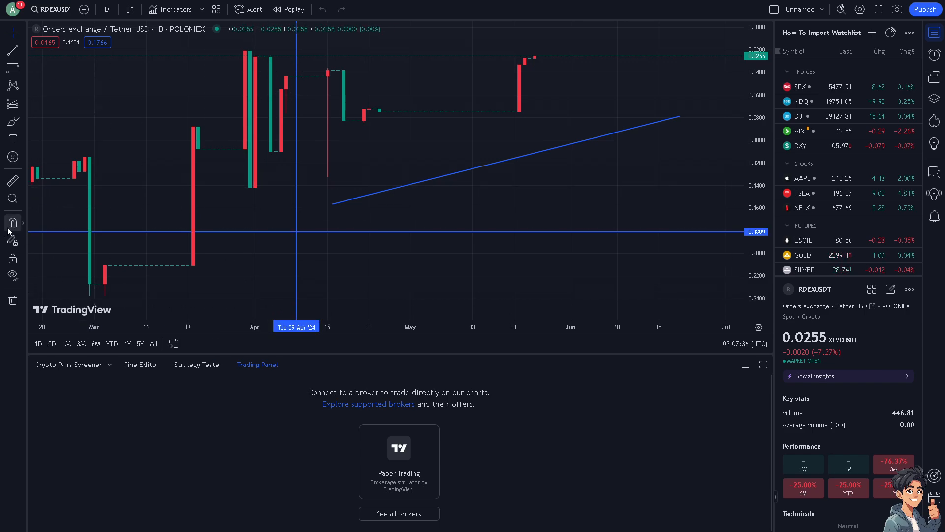
pyautogui.moveTo(12, 156)
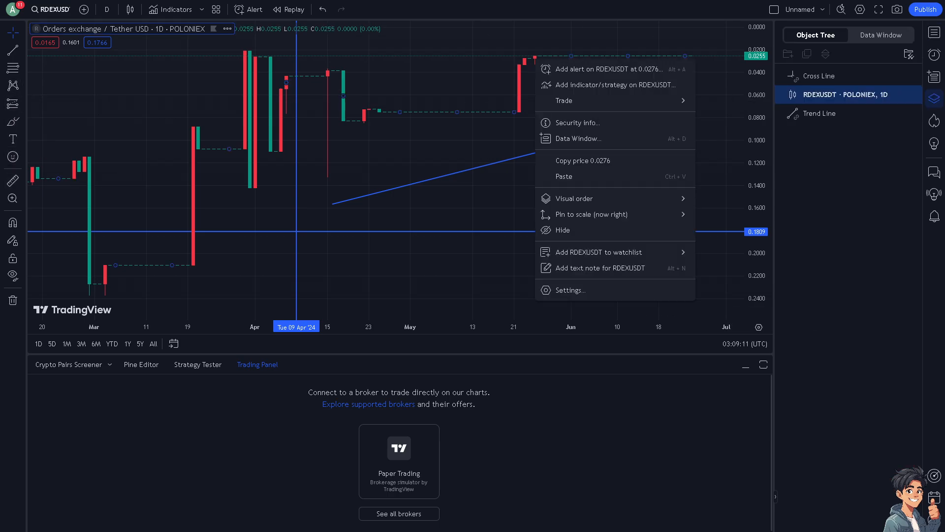
pyautogui.click(176, 8)
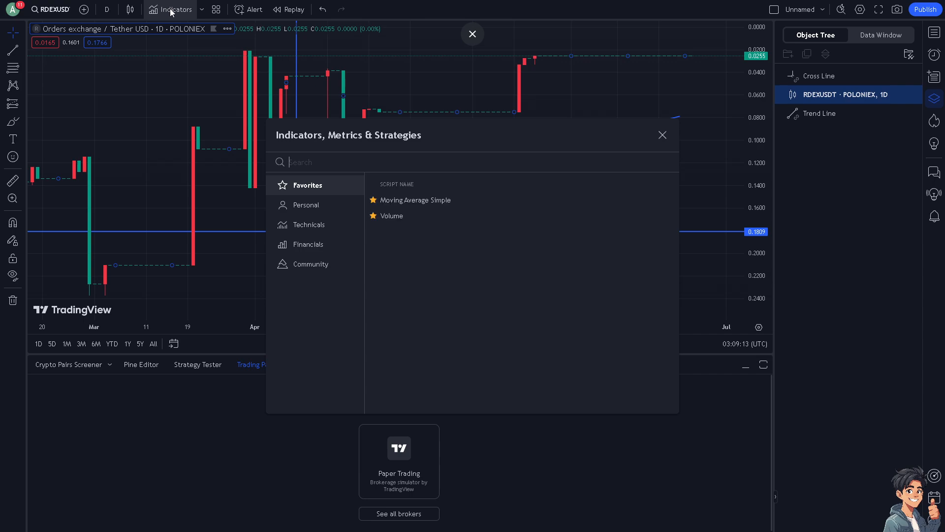
pyautogui.moveTo(332, 182)
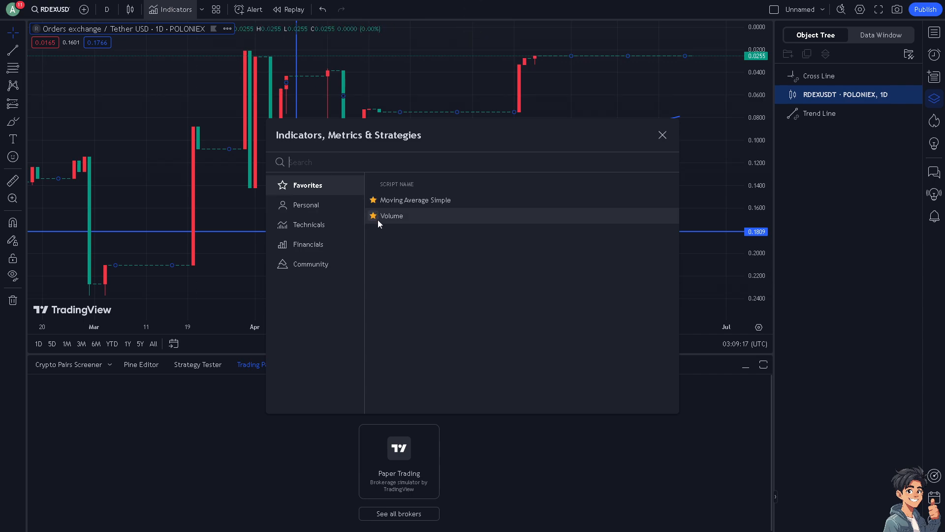
pyautogui.moveTo(398, 199)
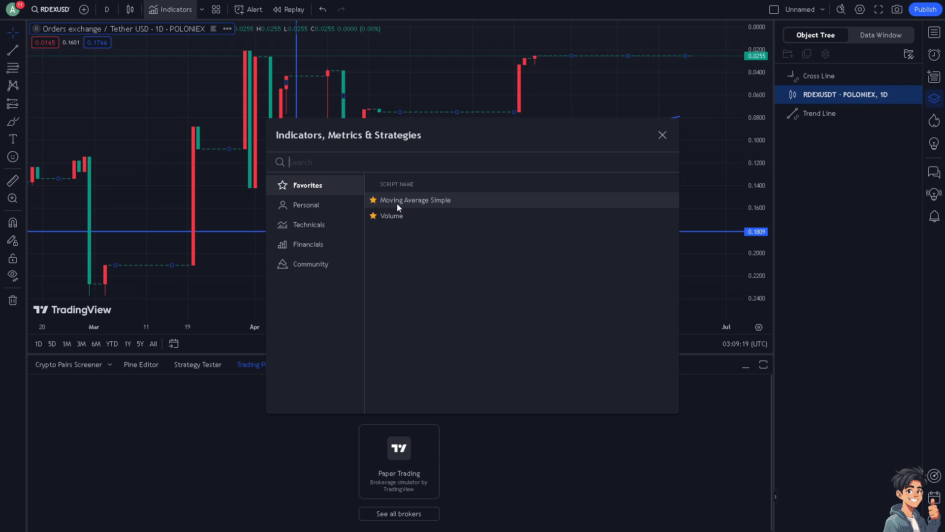
pyautogui.click(662, 135)
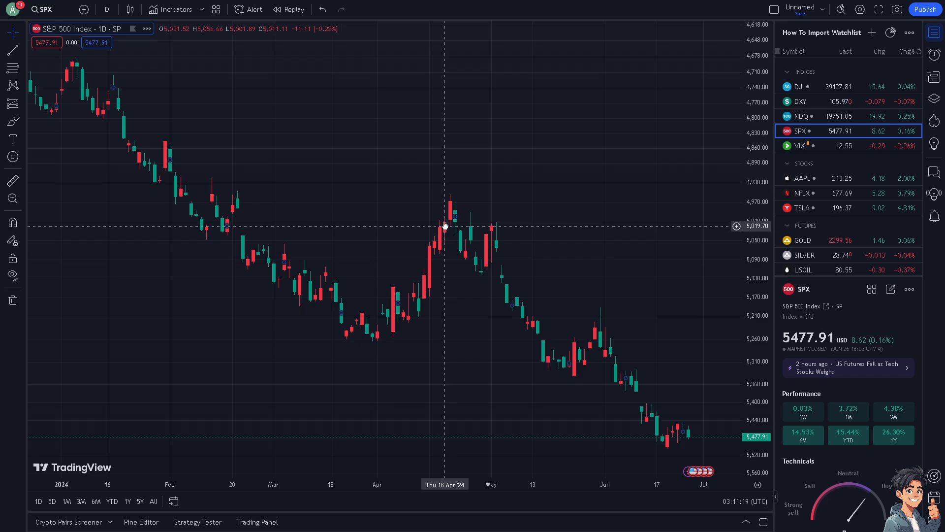
# Step: Start a new SPX order from the chart's context menu and place a price label at 4,879.26
pyautogui.rightClick(445, 226)
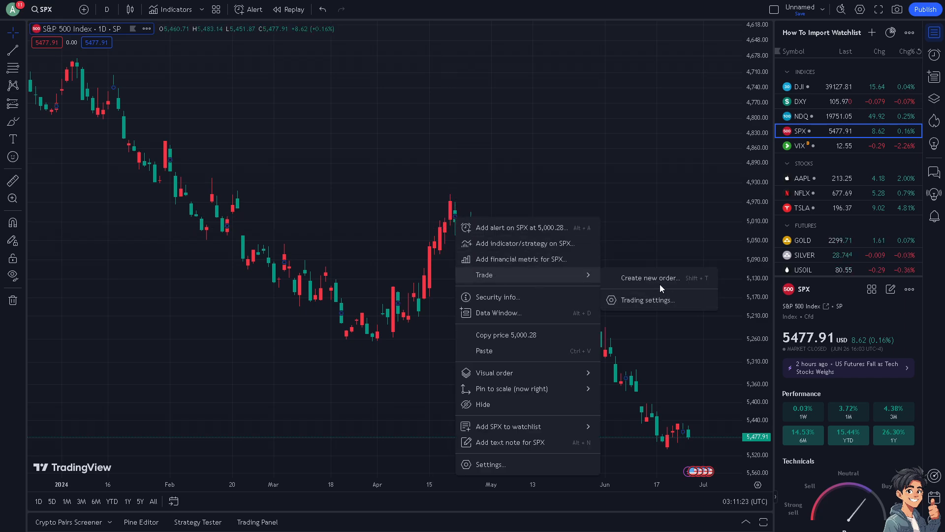
pyautogui.click(650, 277)
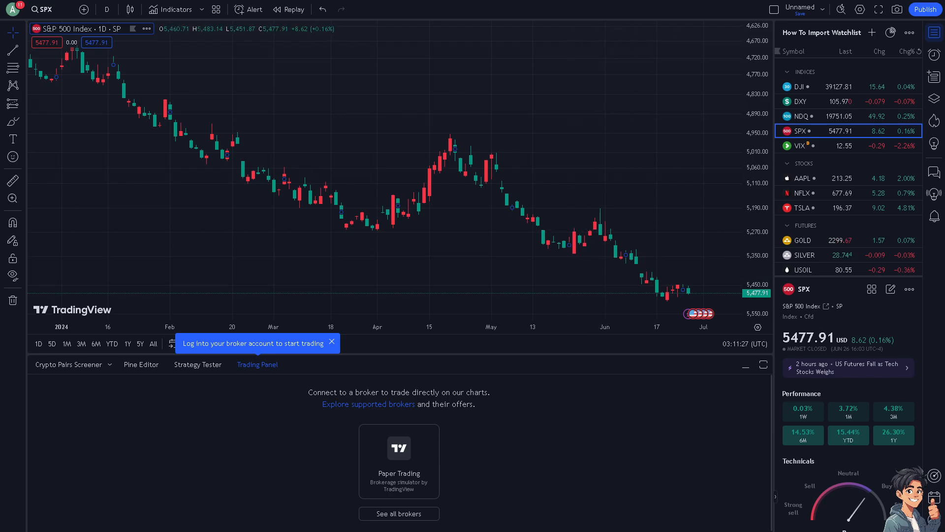
pyautogui.click(12, 139)
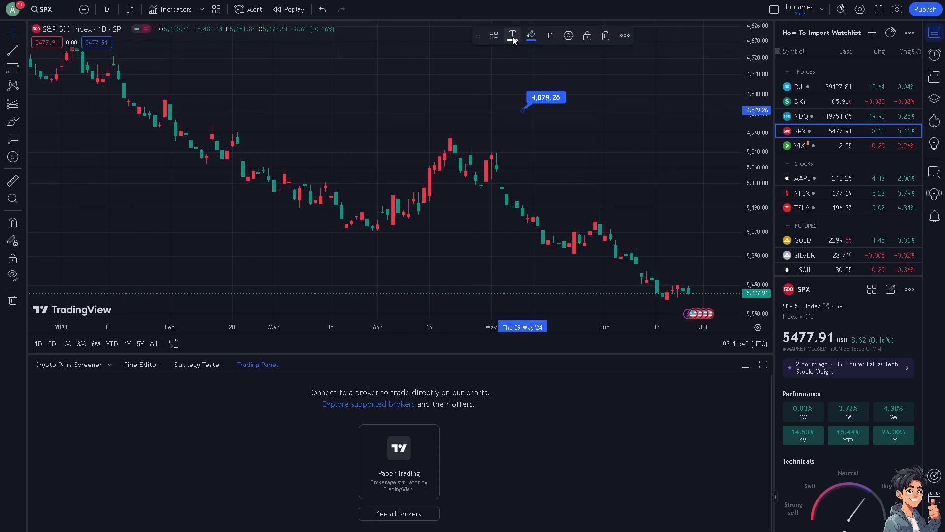
pyautogui.click(530, 35)
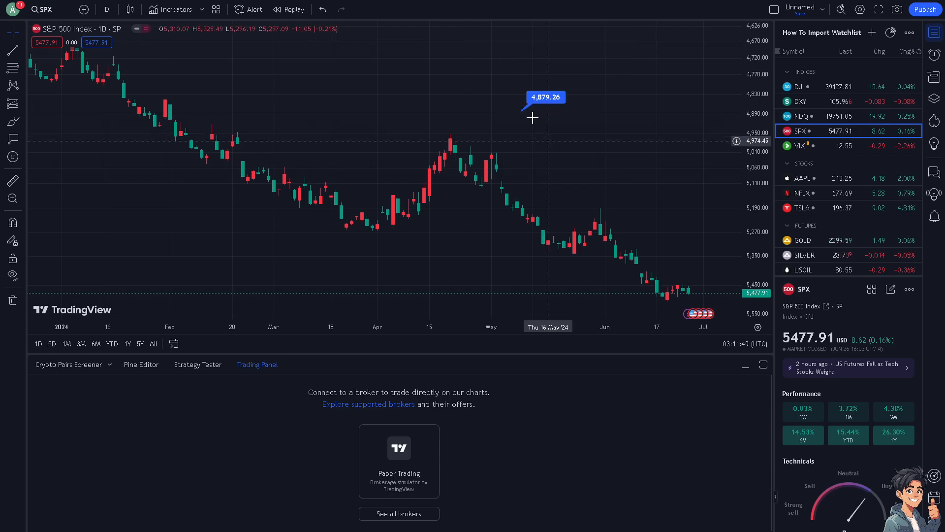
# Step: Review the price label's settings across its text, colour and visibility options
pyautogui.doubleClick(544, 97)
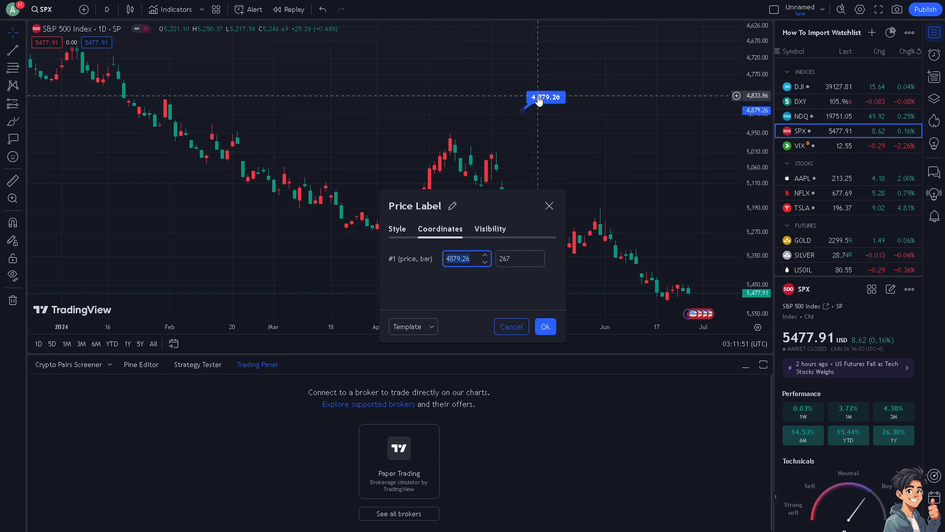
pyautogui.click(397, 228)
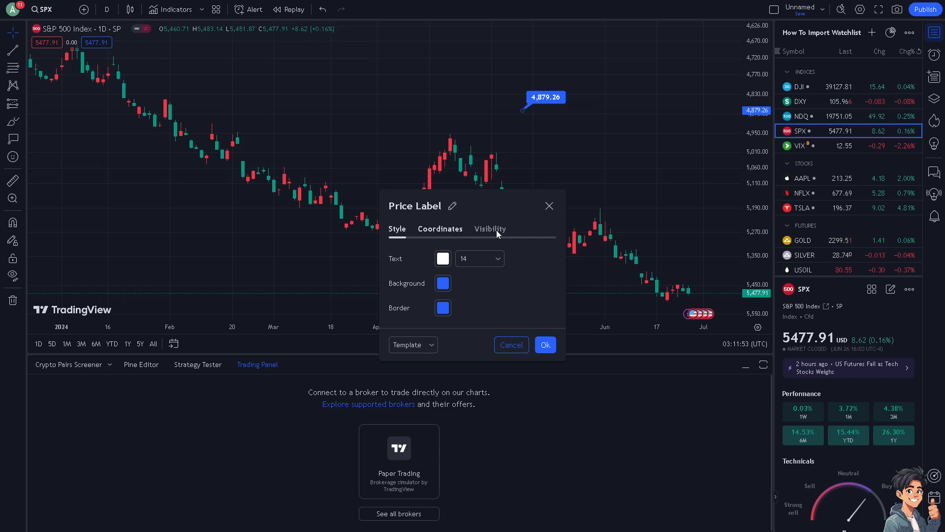
pyautogui.click(490, 229)
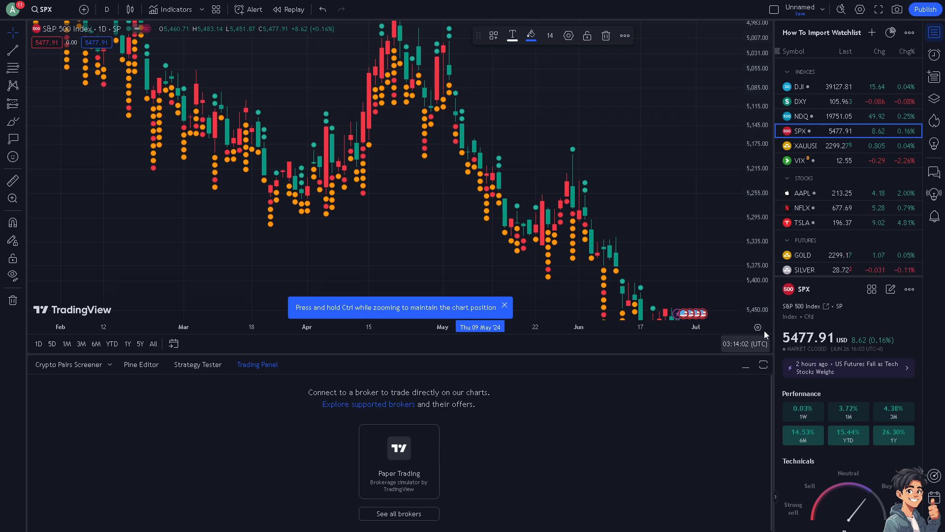
# Step: Reach the full chart settings via the price scale gear and review candle colours
pyautogui.click(758, 327)
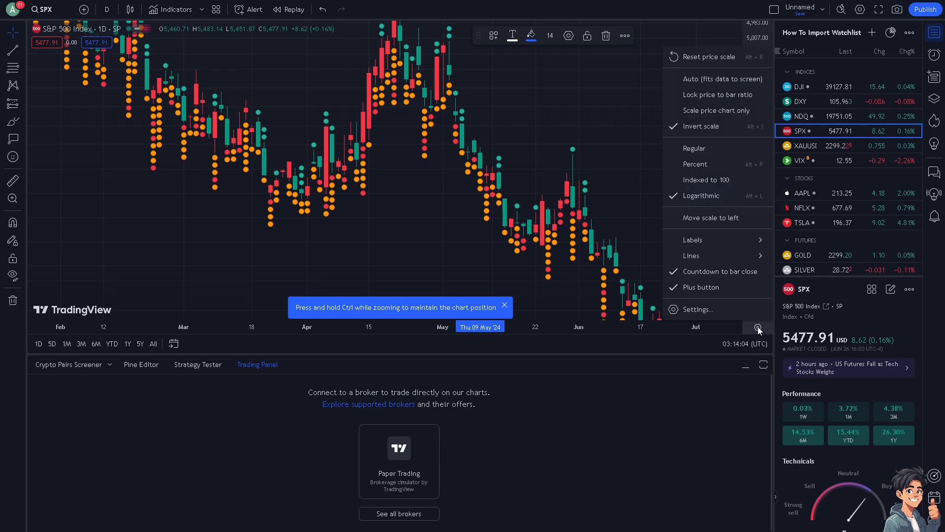
pyautogui.click(697, 309)
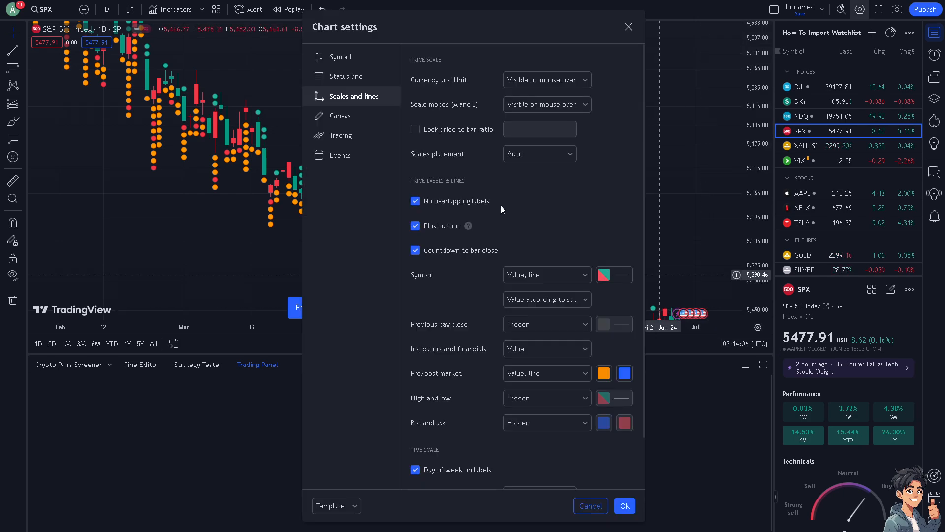
pyautogui.moveTo(558, 225)
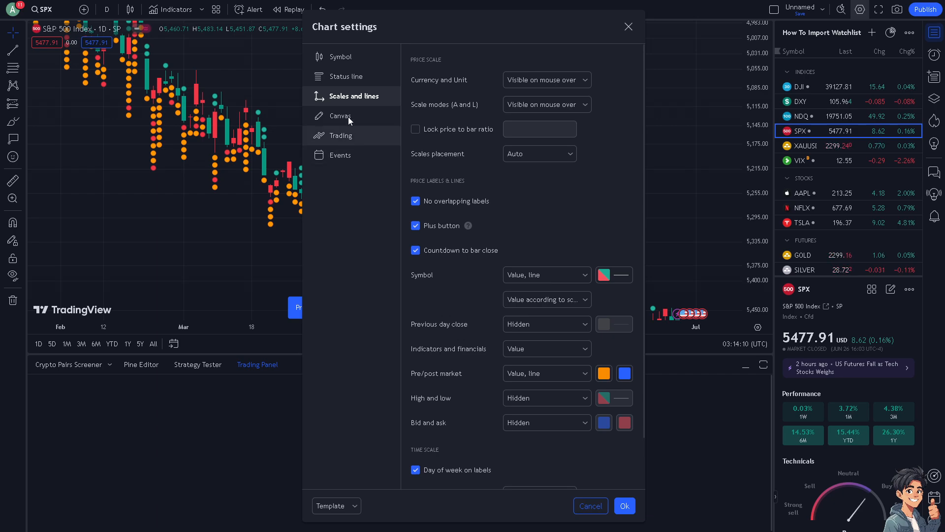
pyautogui.scroll(-3)
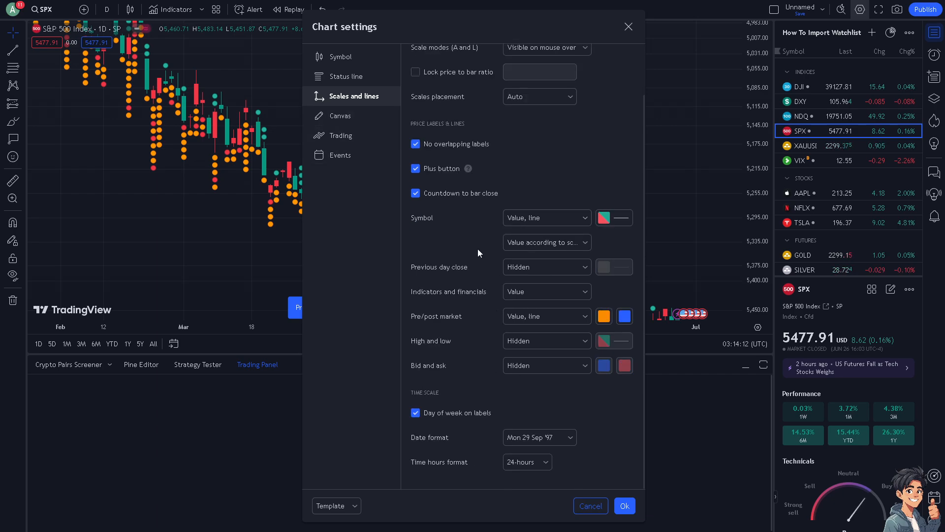
pyautogui.click(339, 56)
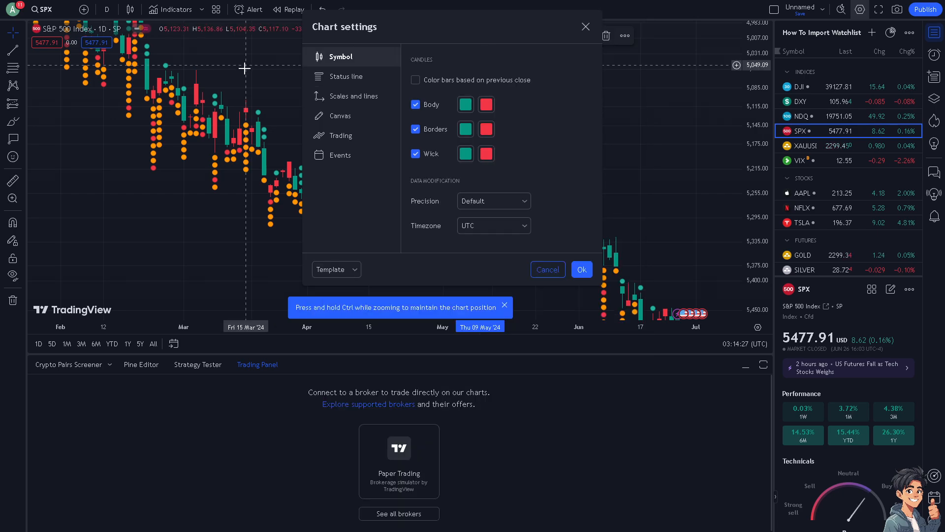
# Step: Set Trading settings to report position profit & loss in Ticks and confirm
pyautogui.click(340, 135)
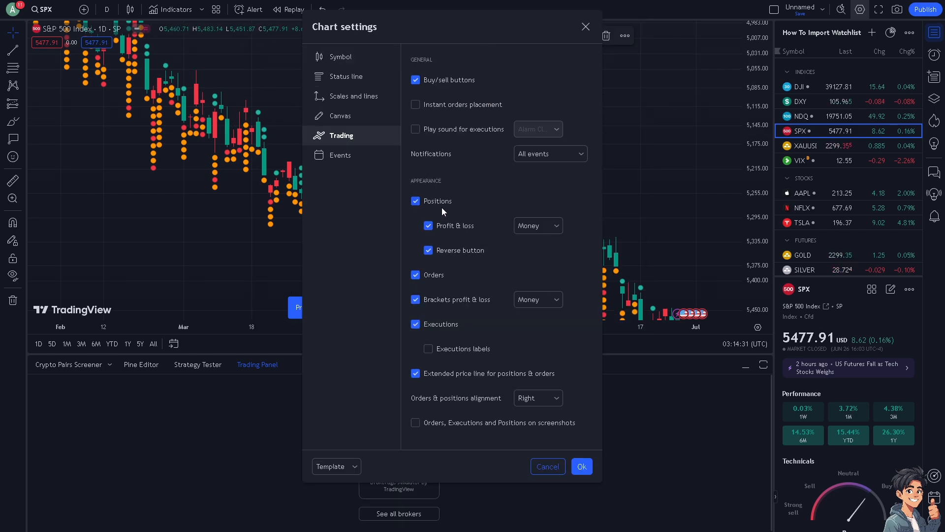
pyautogui.click(536, 225)
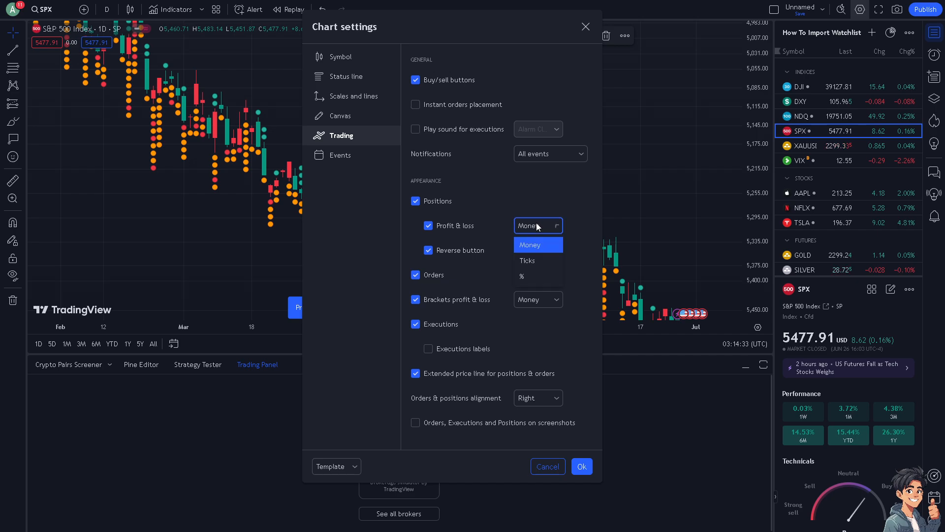
pyautogui.click(528, 260)
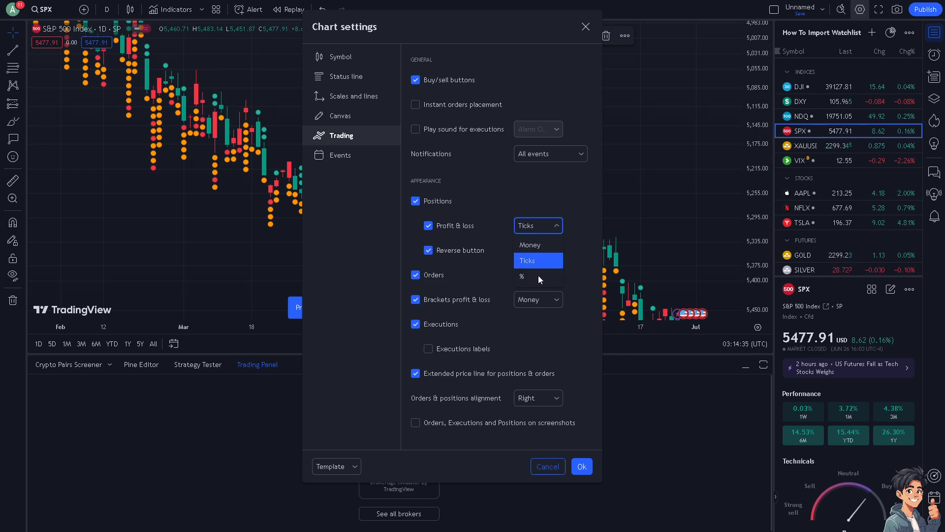
pyautogui.click(521, 276)
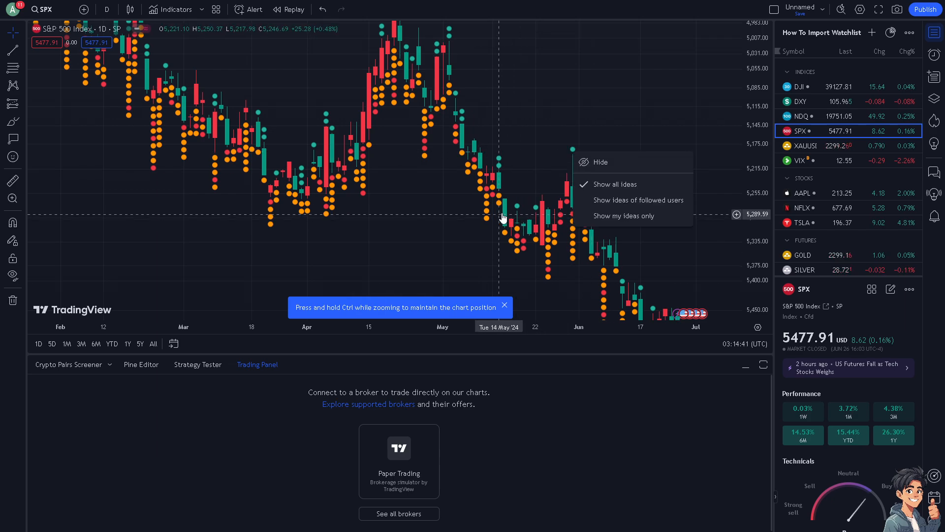
# Step: Show published ideas options, then the chart context menu with SPX trade choices
pyautogui.rightClick(503, 216)
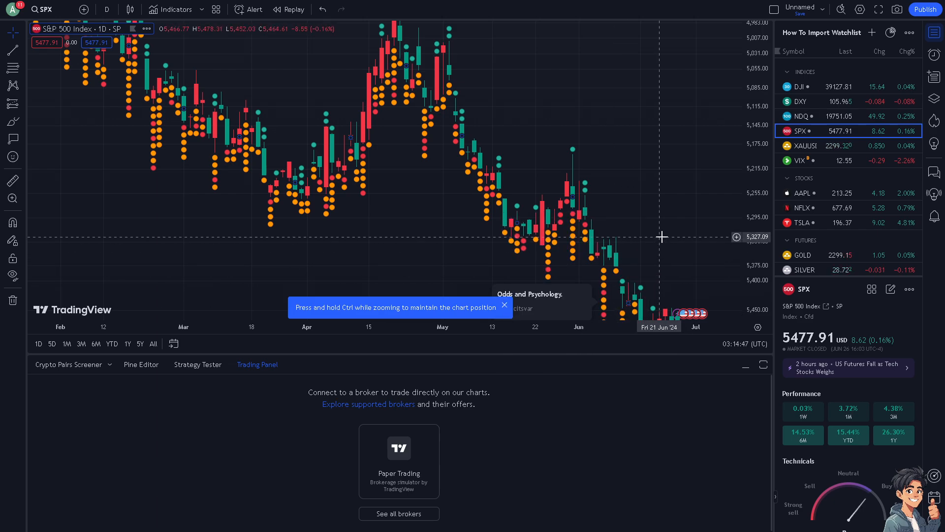
pyautogui.moveTo(593, 203)
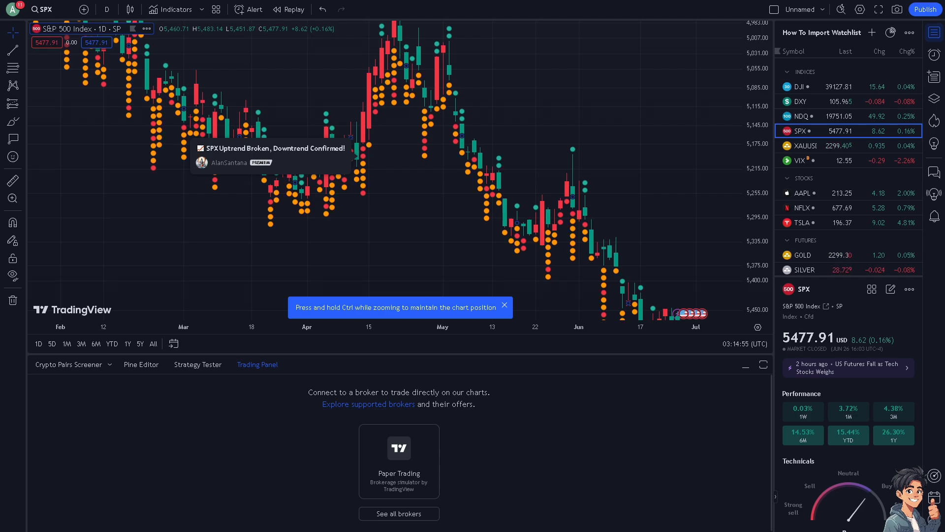
pyautogui.moveTo(238, 231)
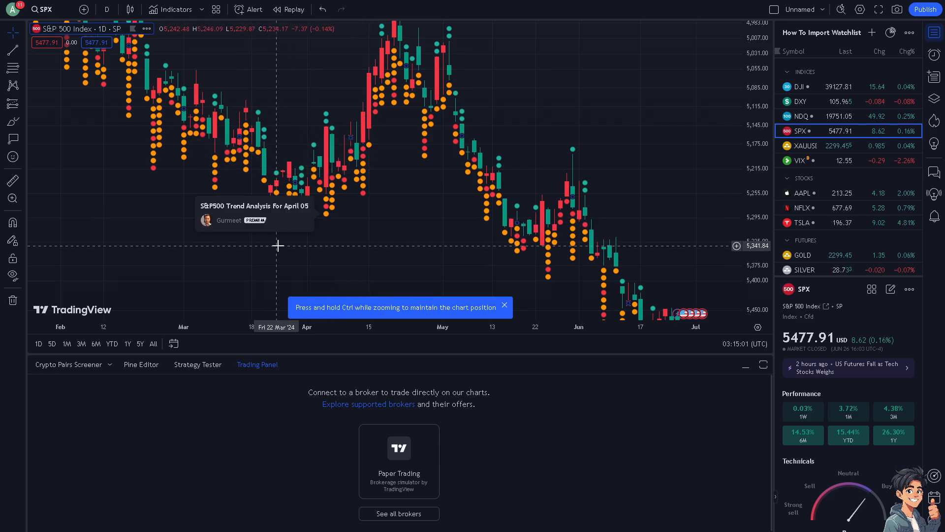
pyautogui.rightClick(279, 245)
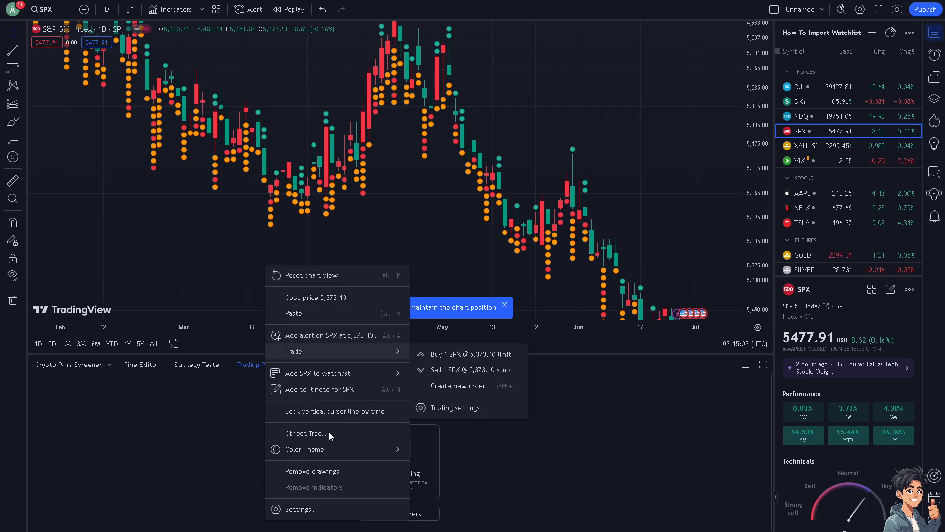
pyautogui.moveTo(321, 344)
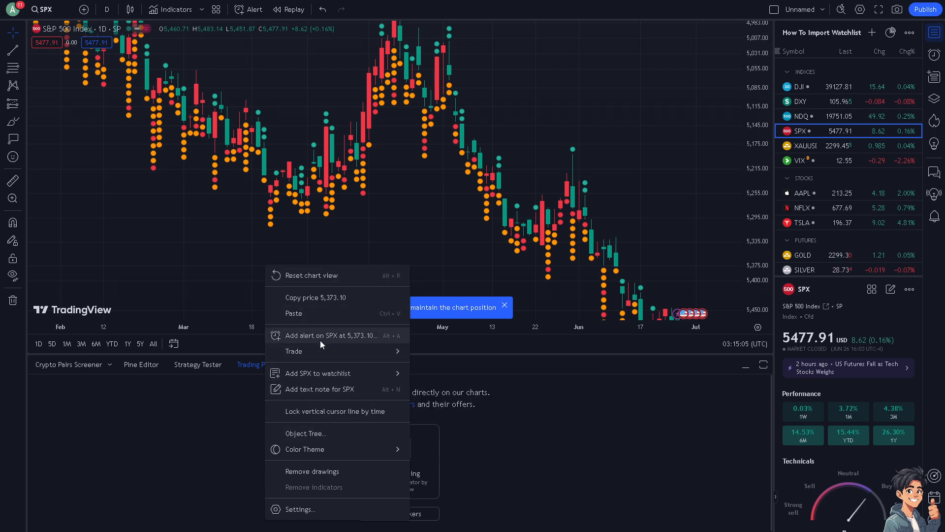